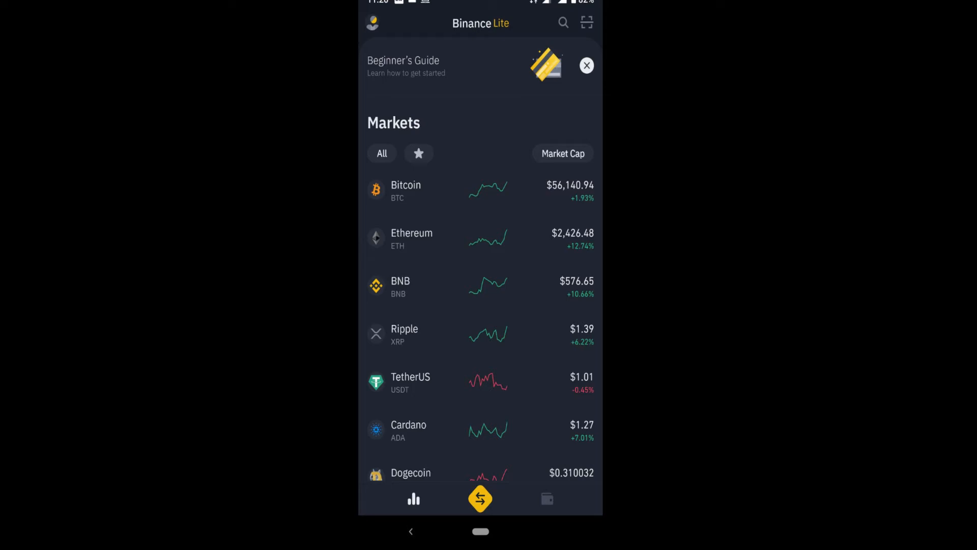
Choose Convert from the trade action sheet to reach the crypto-to-crypto conversion screen.
click(480, 498)
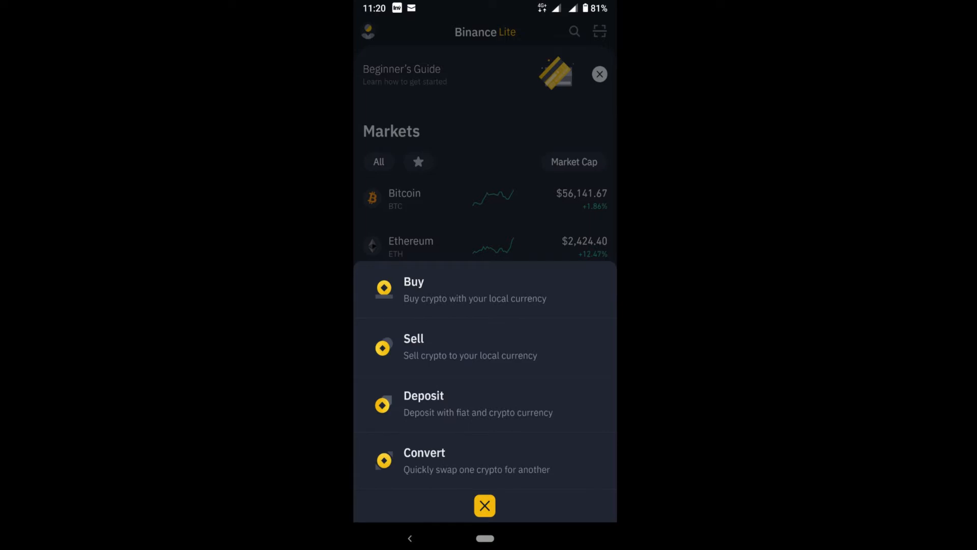
click(424, 452)
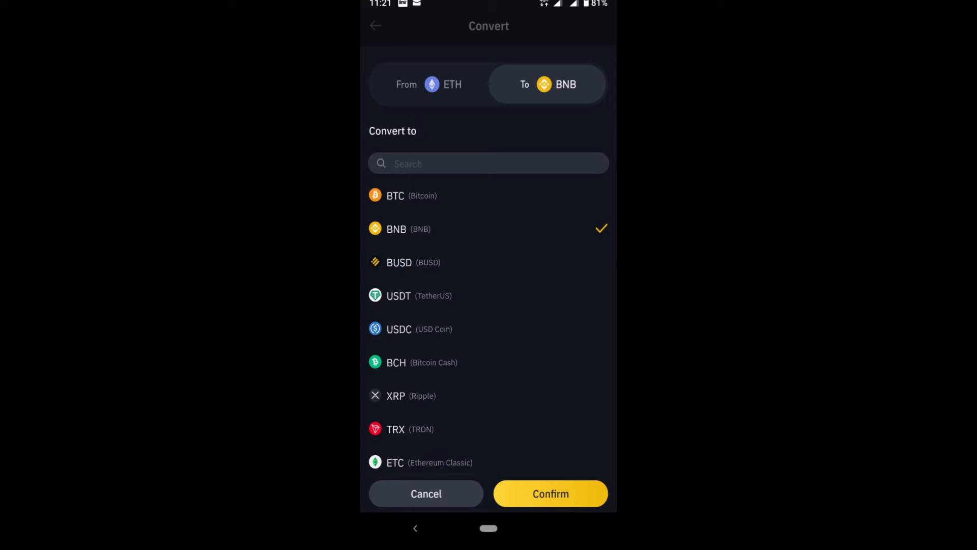
Confirm BNB as the Convert target and reach the asset page showing a 400 balance.
click(550, 493)
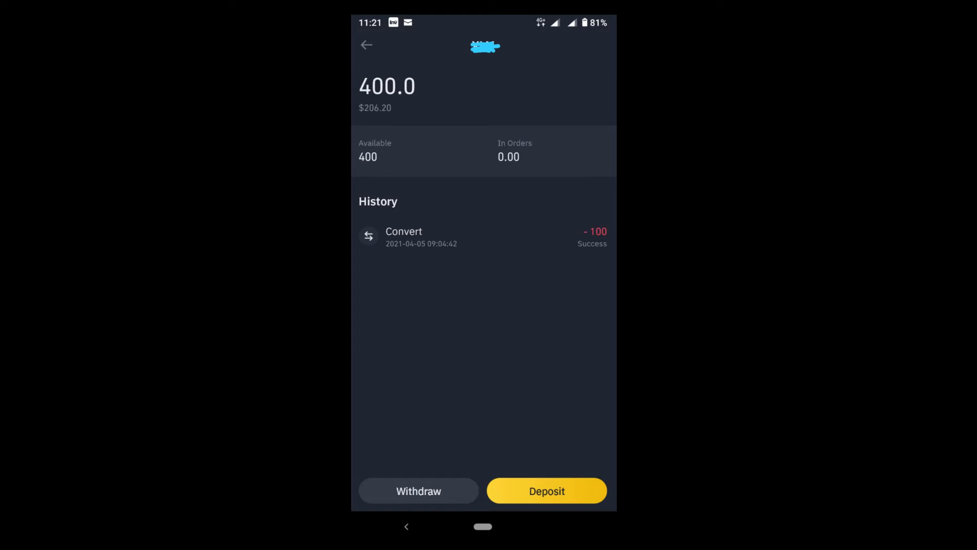
Start a Withdraw of the coin from its Binance Lite asset page.
click(419, 491)
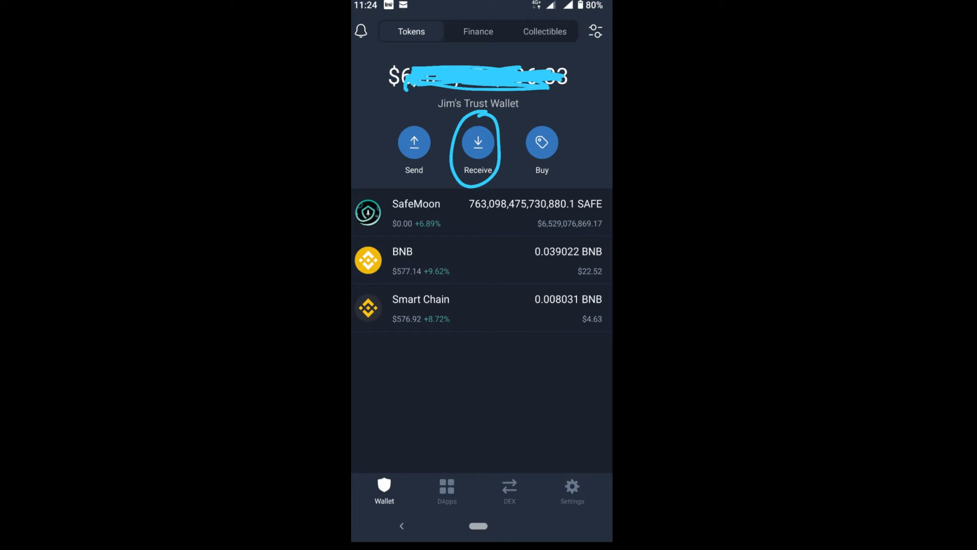
Use Receive to get the wallet's BNB deposit address.
click(478, 142)
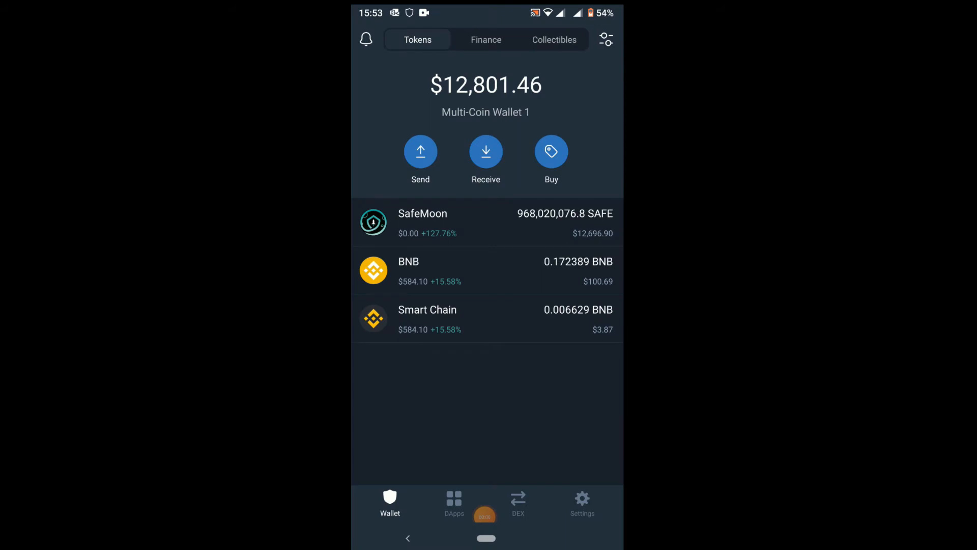
Start a BEP2-to-BEP20 BNB swap at 100%, then back out to lower the amount.
click(485, 271)
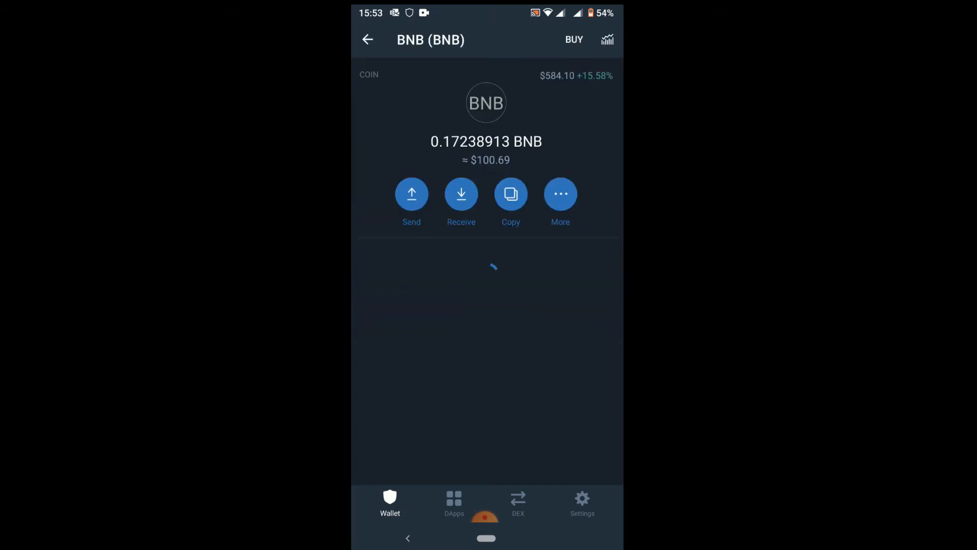
click(560, 194)
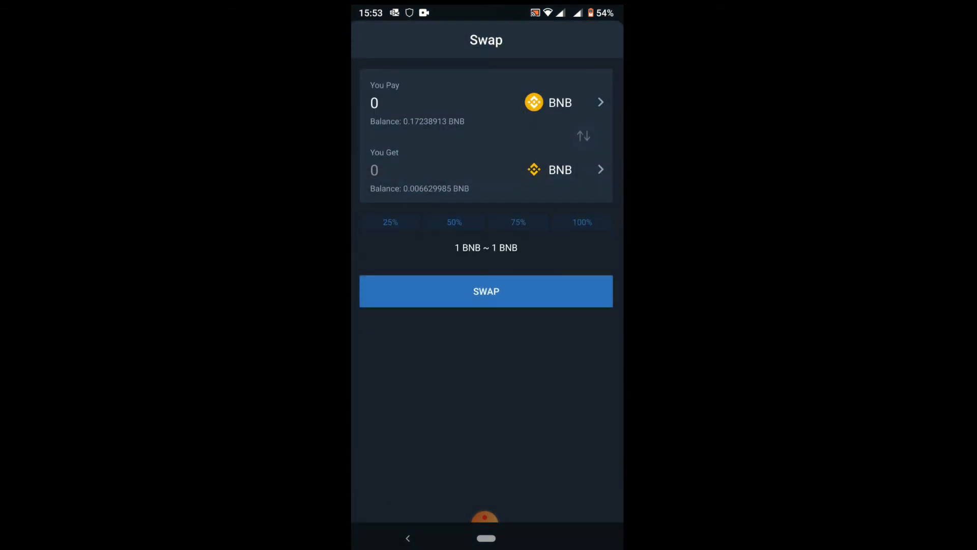
click(581, 222)
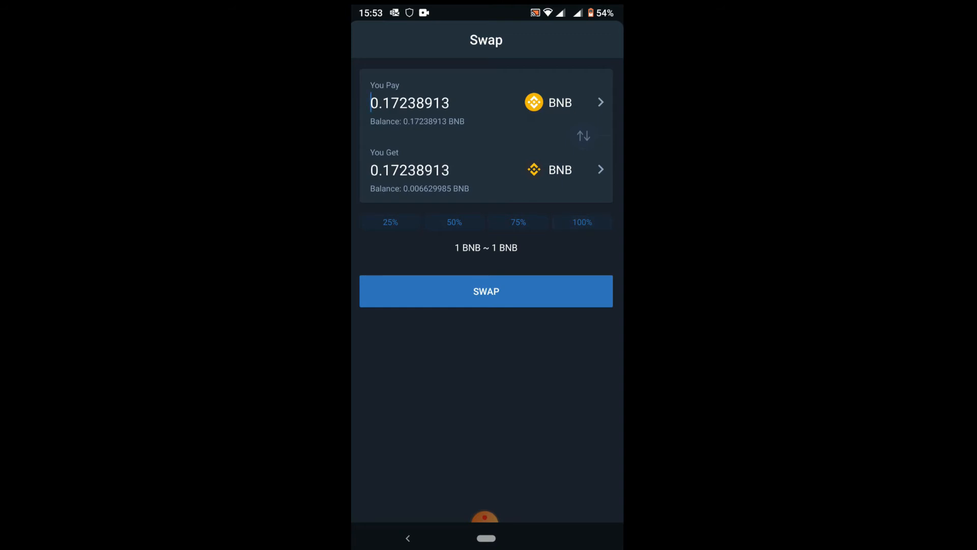
click(486, 291)
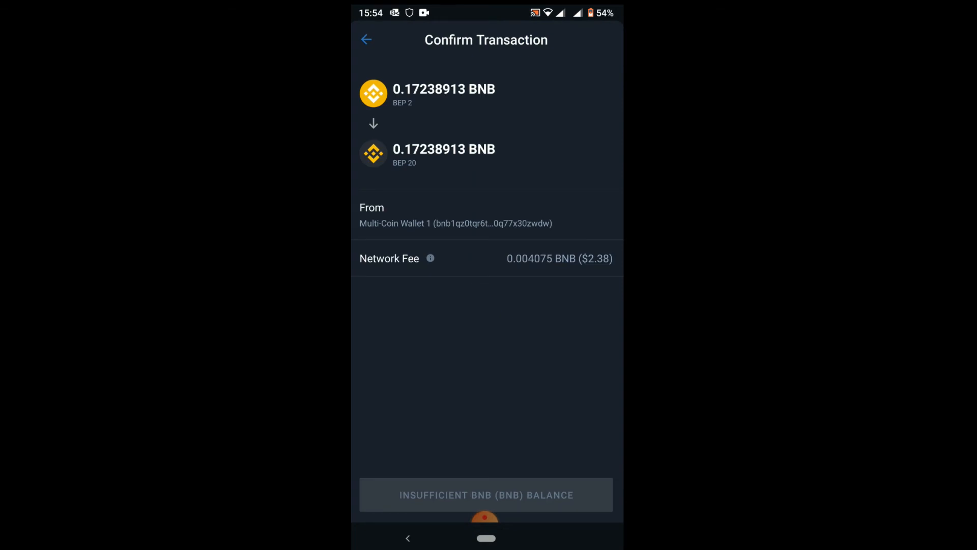
click(366, 39)
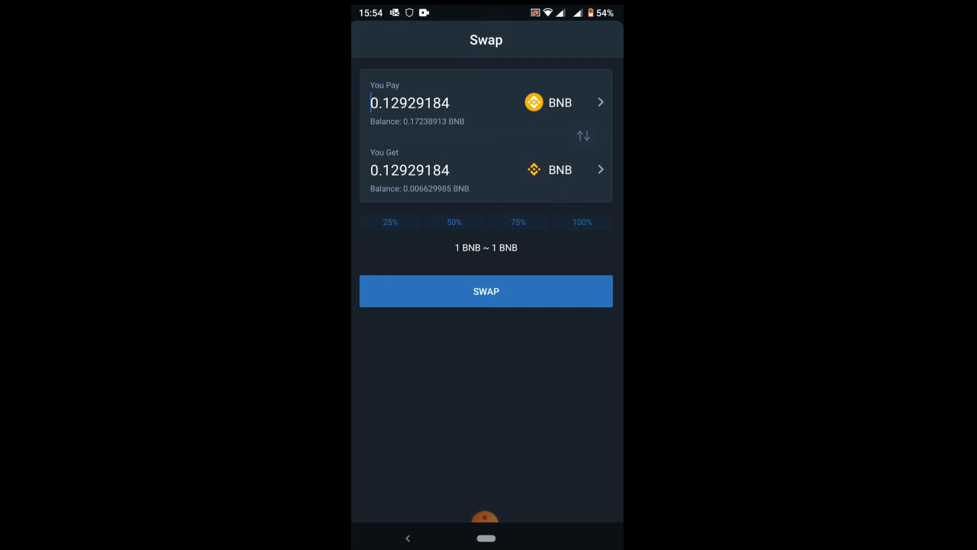
Send the smaller swap of 0.12929184 BNB to Smart Chain and dismiss the success message.
click(486, 291)
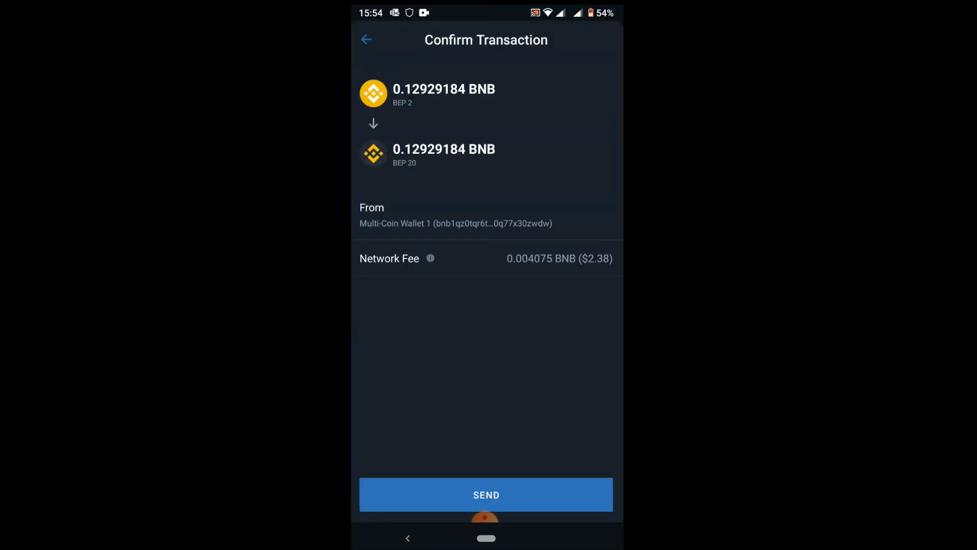
click(485, 494)
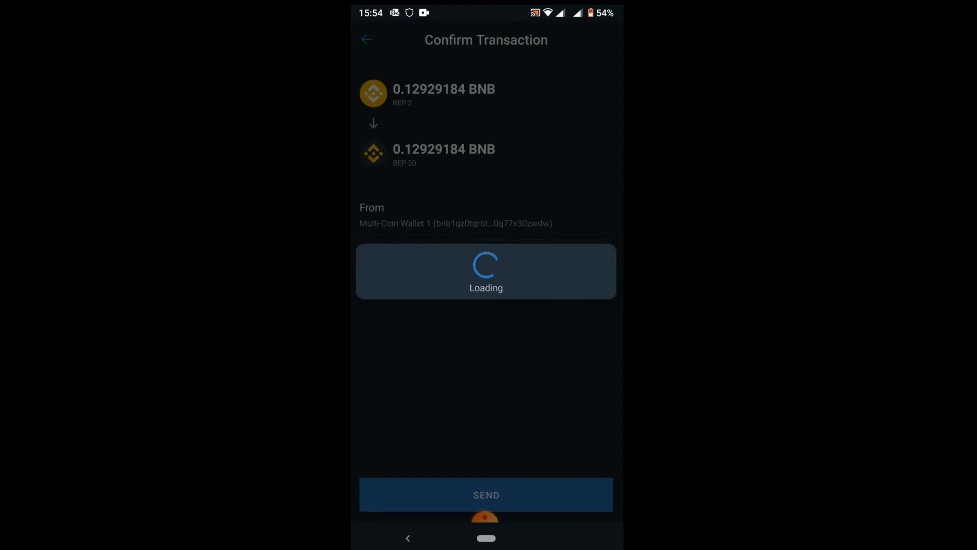
click(367, 39)
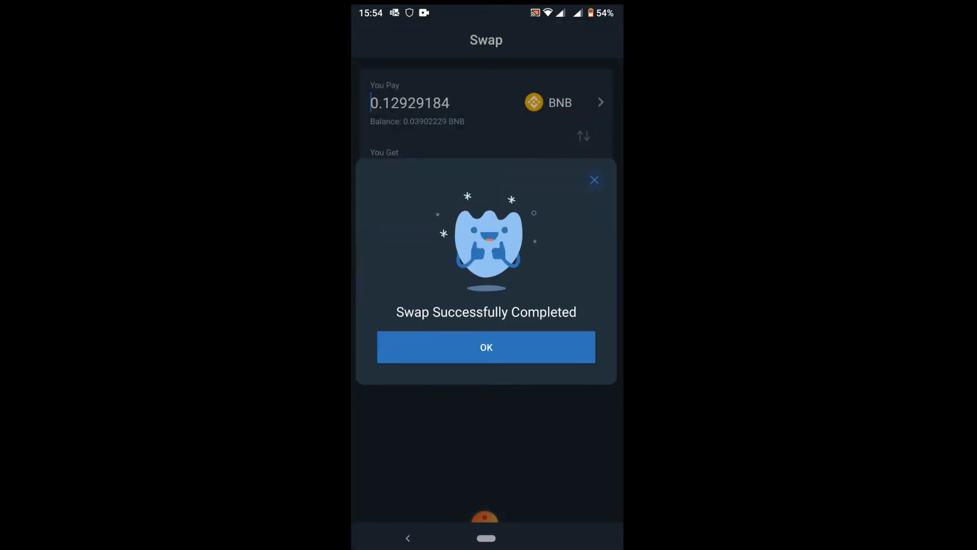
click(486, 347)
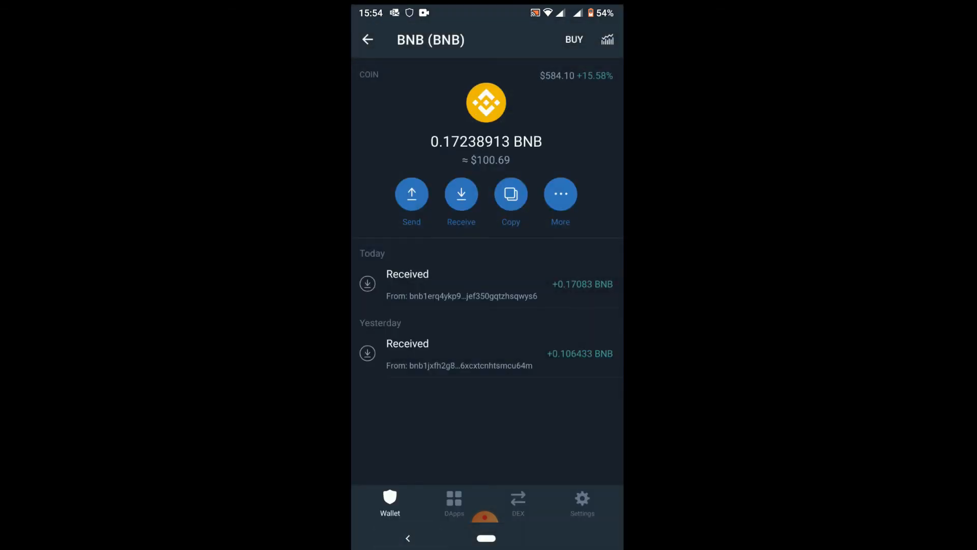
Return to the wallet and reach the PancakeSwap exchange bookmark in the DApps browser.
click(367, 39)
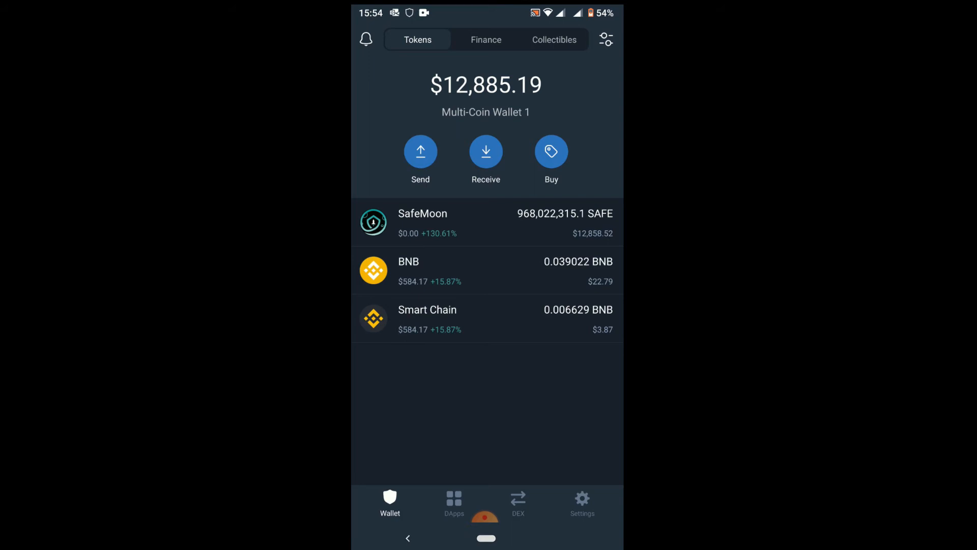
click(485, 39)
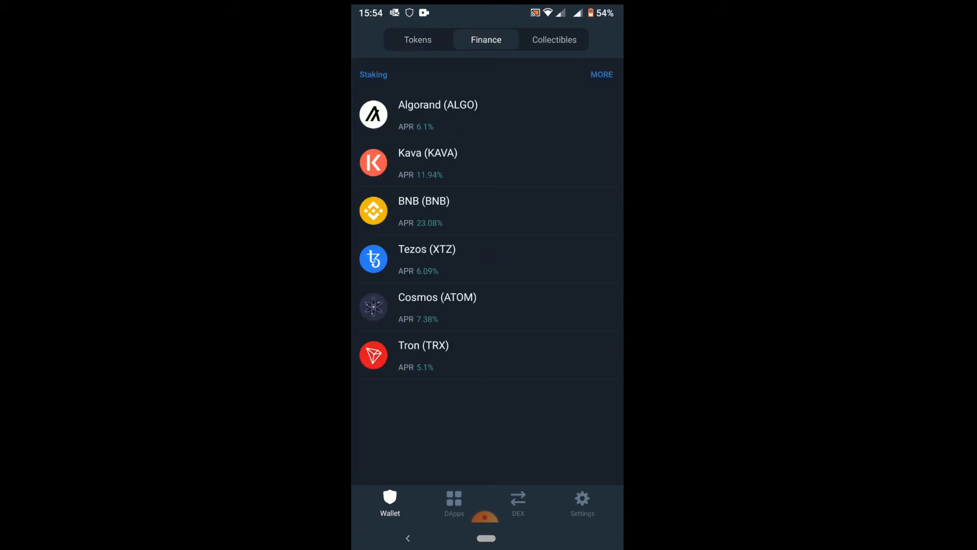
click(454, 502)
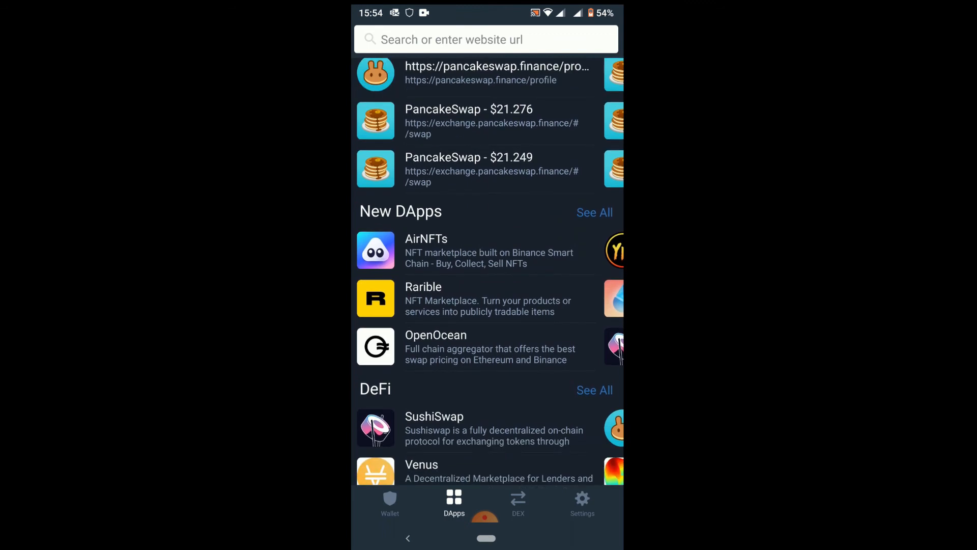
scroll(down, 3)
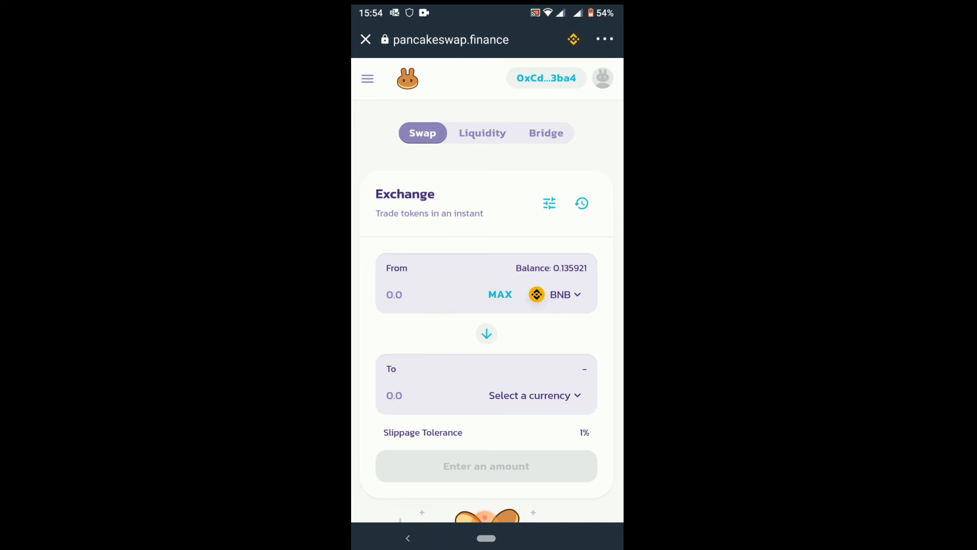
Set the swap to pay the MAX 0.125921825 BNB and receive SAFEMOON, found by searching 'Saf'.
click(500, 294)
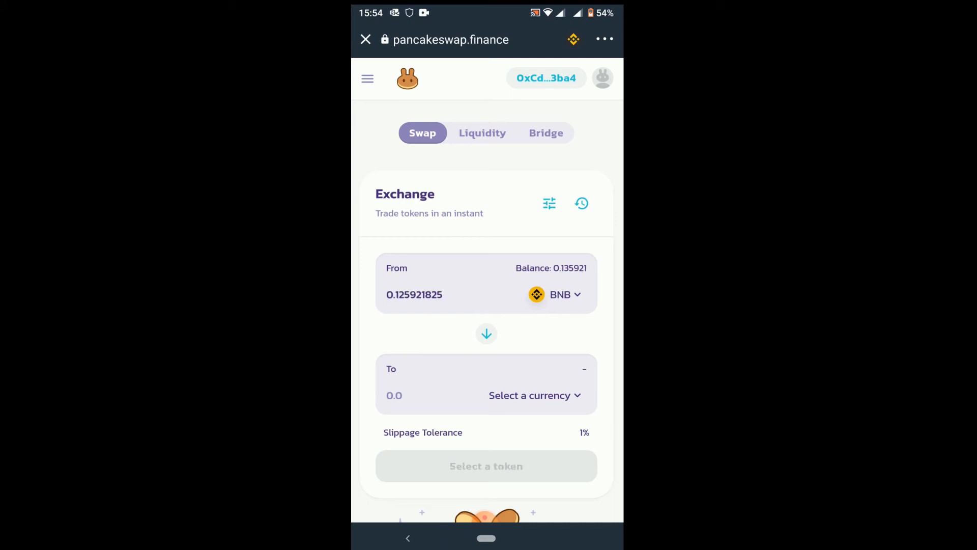
click(530, 395)
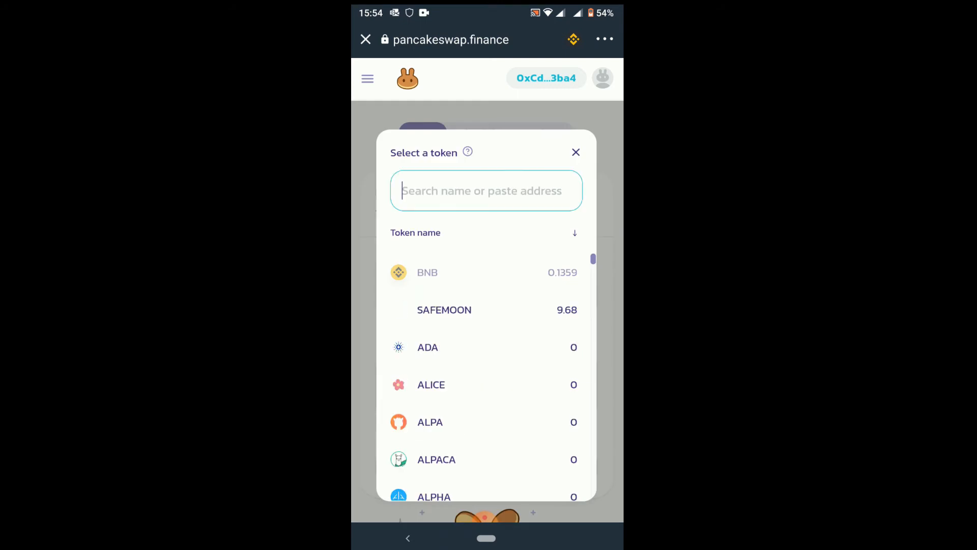
text(Saf)
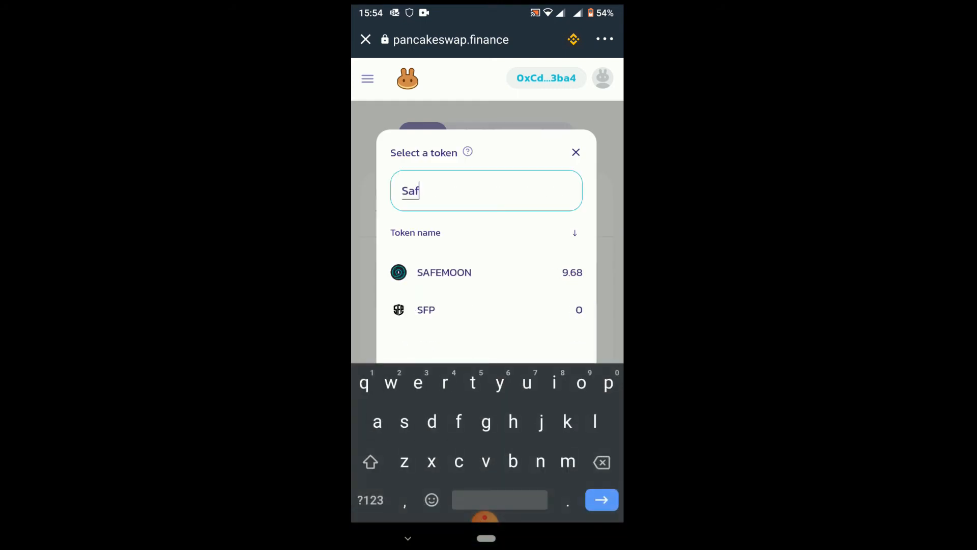
click(444, 271)
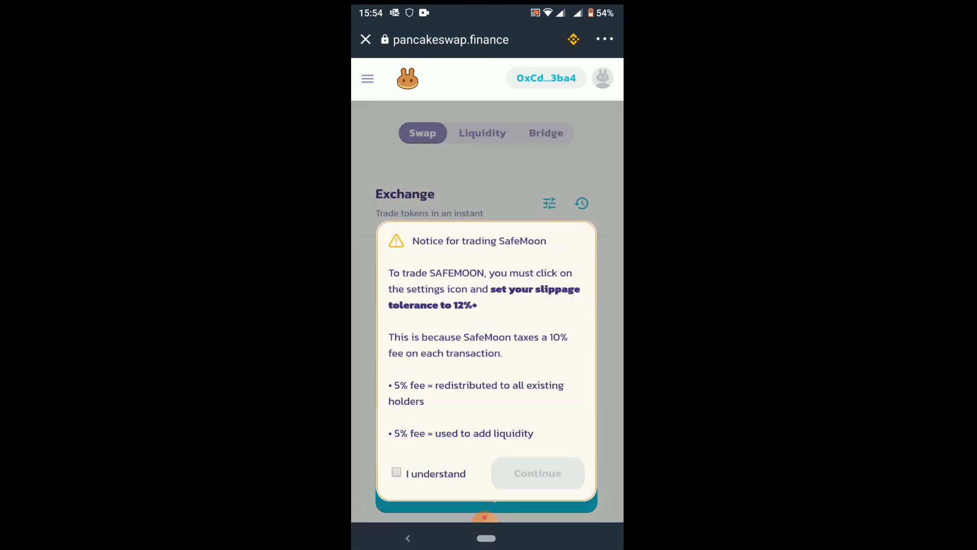
Tick I understand and continue past the SafeMoon trading notice.
click(397, 473)
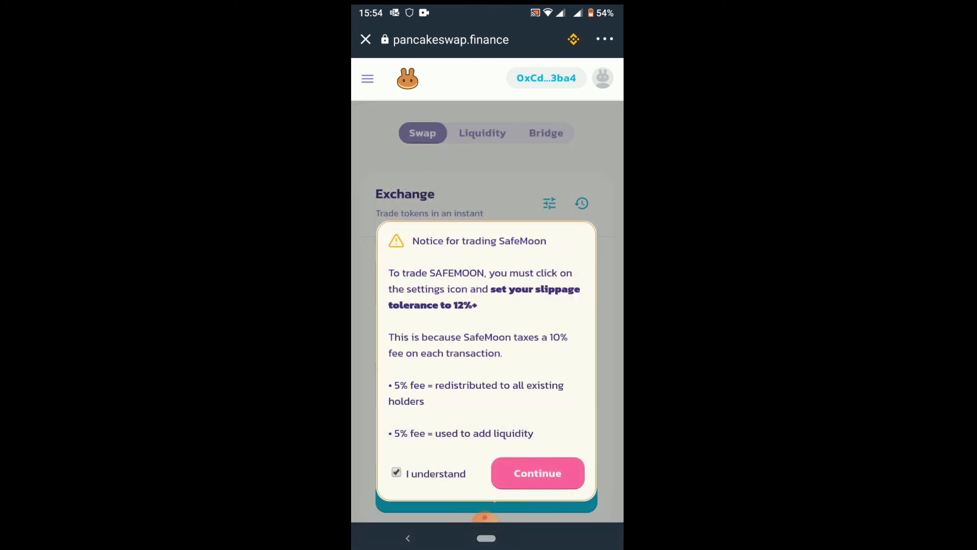
click(537, 473)
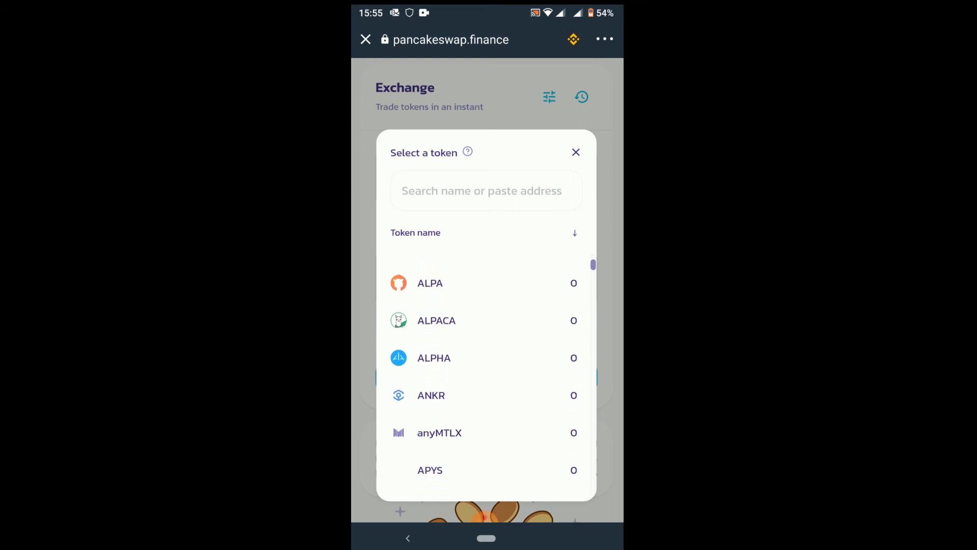
scroll(up, 3)
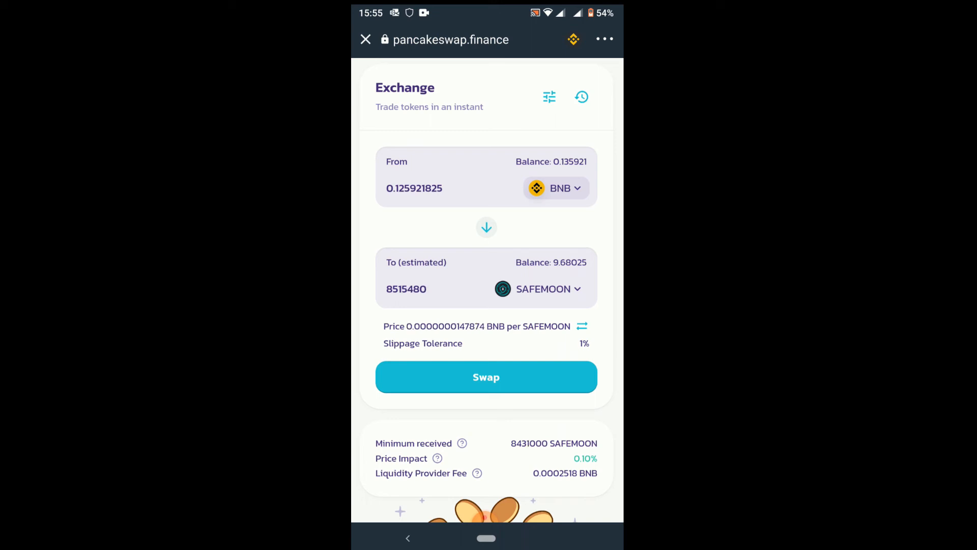
click(486, 376)
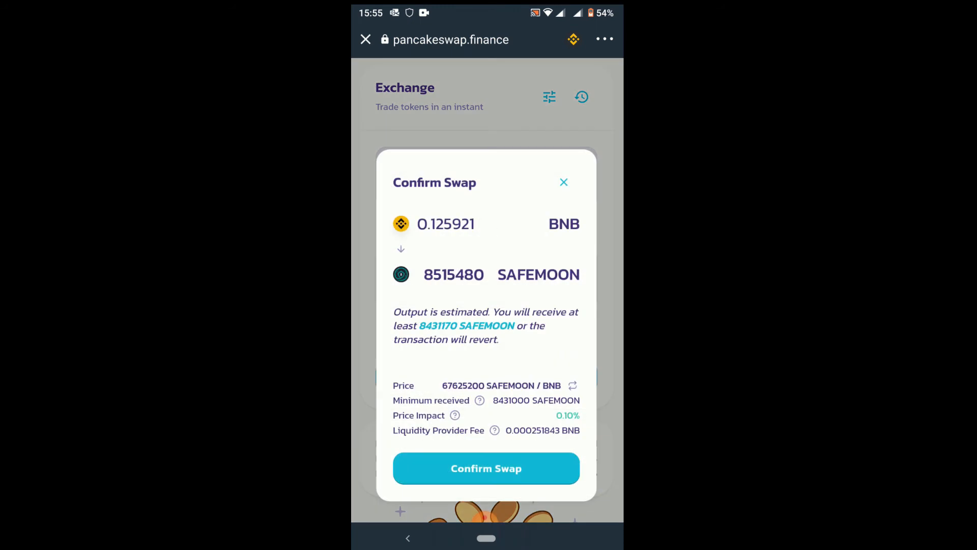
click(486, 468)
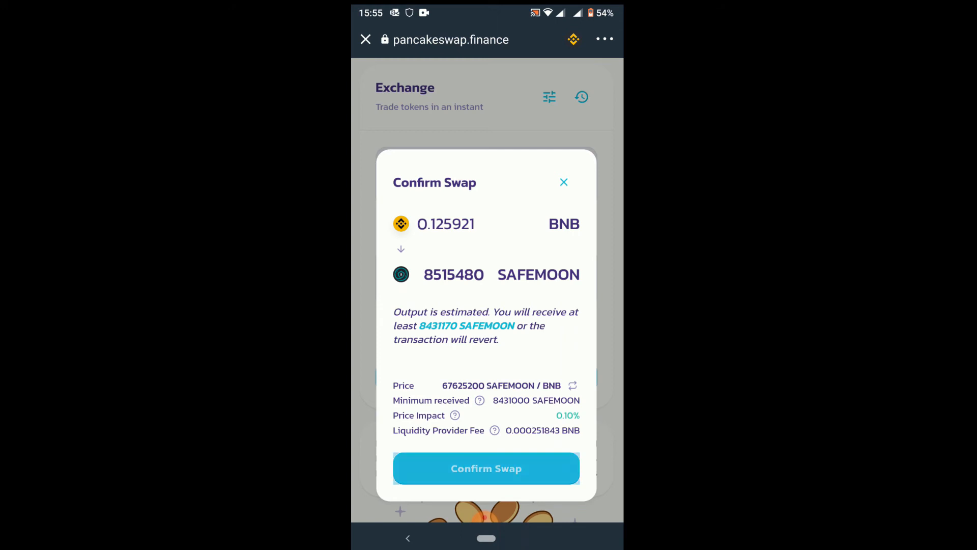
click(486, 468)
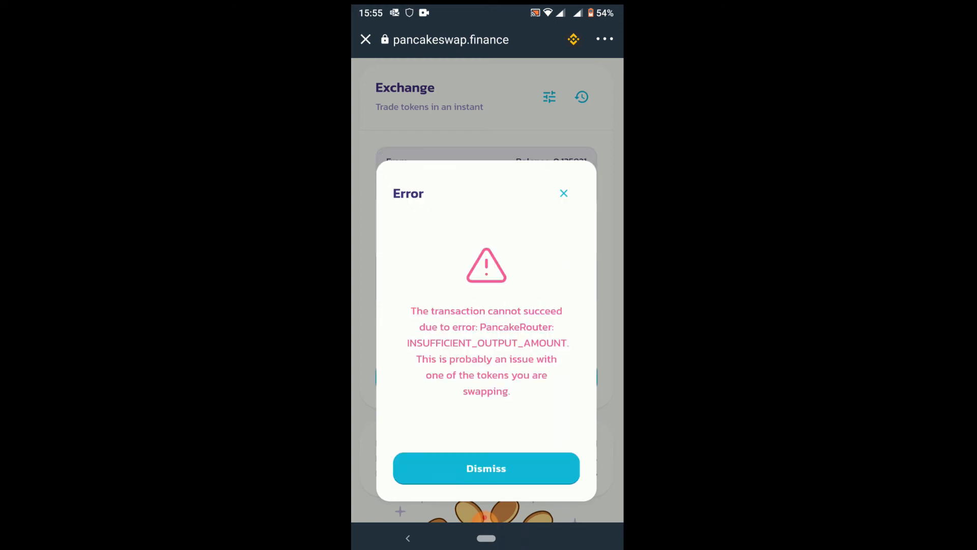
click(486, 468)
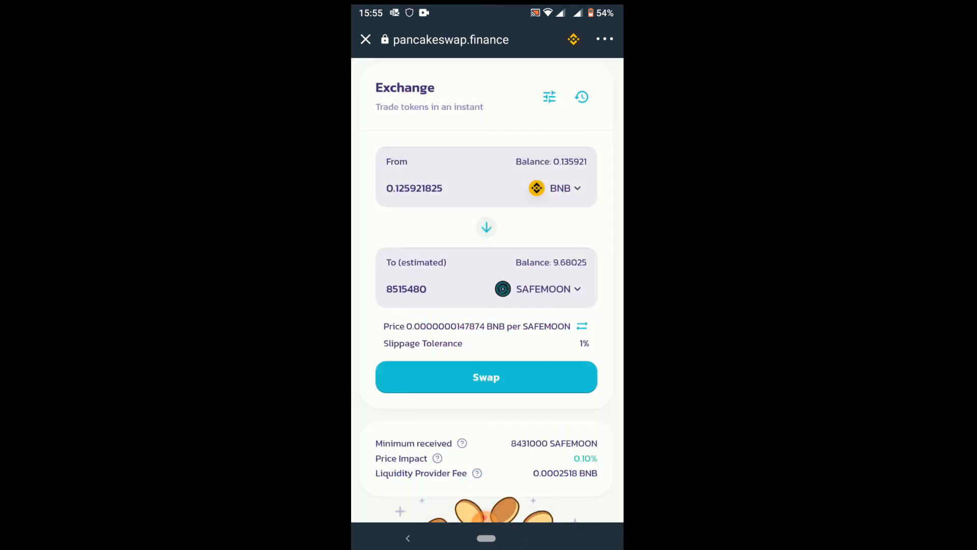
click(581, 326)
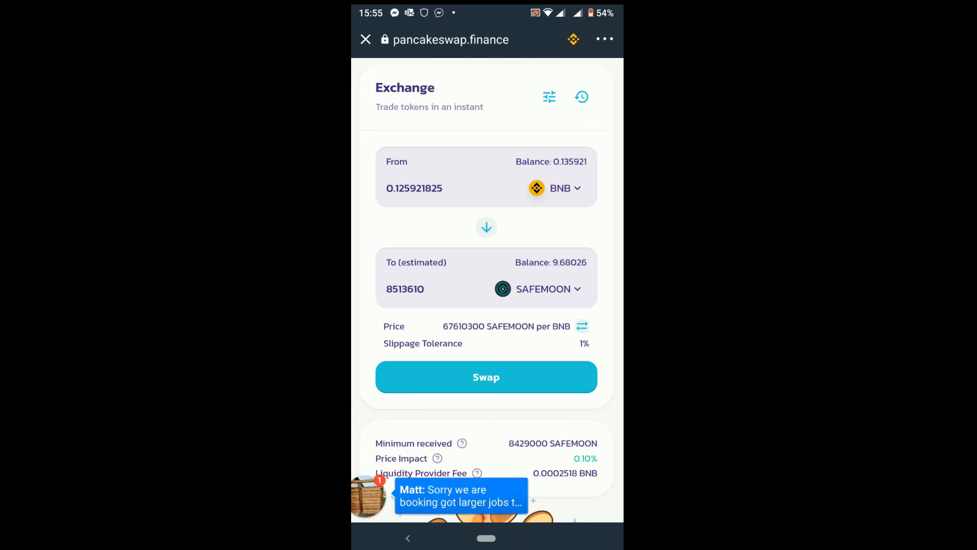
Set a custom slippage tolerance of 11% in the swap settings.
click(549, 97)
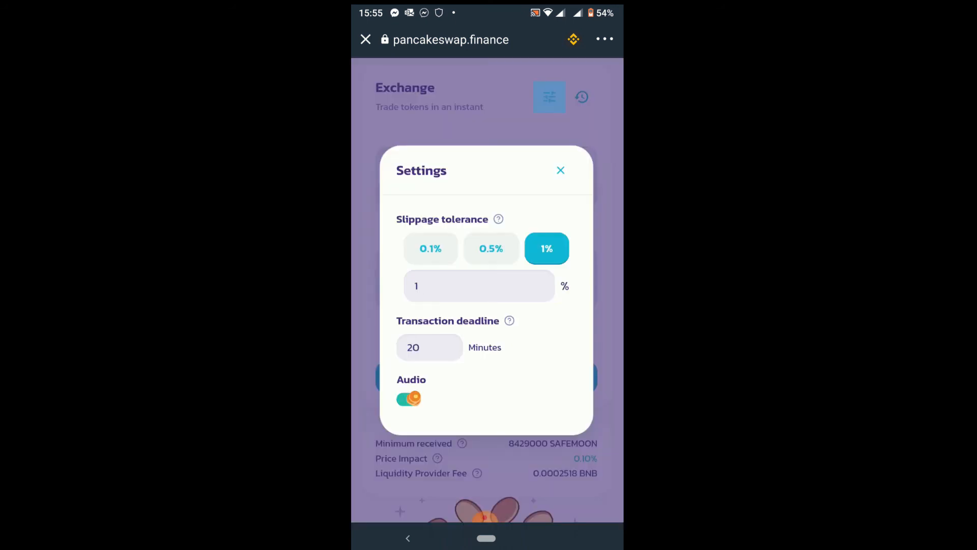
click(480, 286)
text(1)
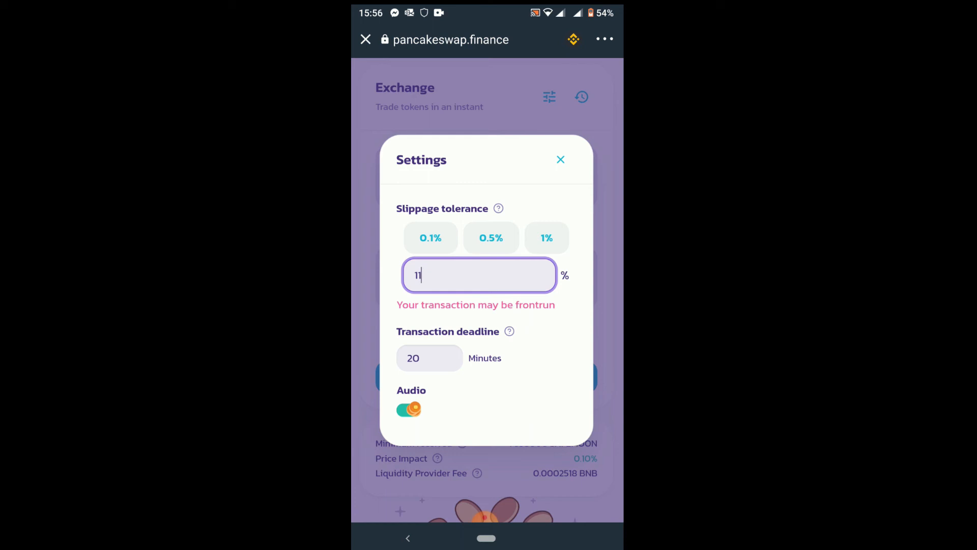
click(560, 159)
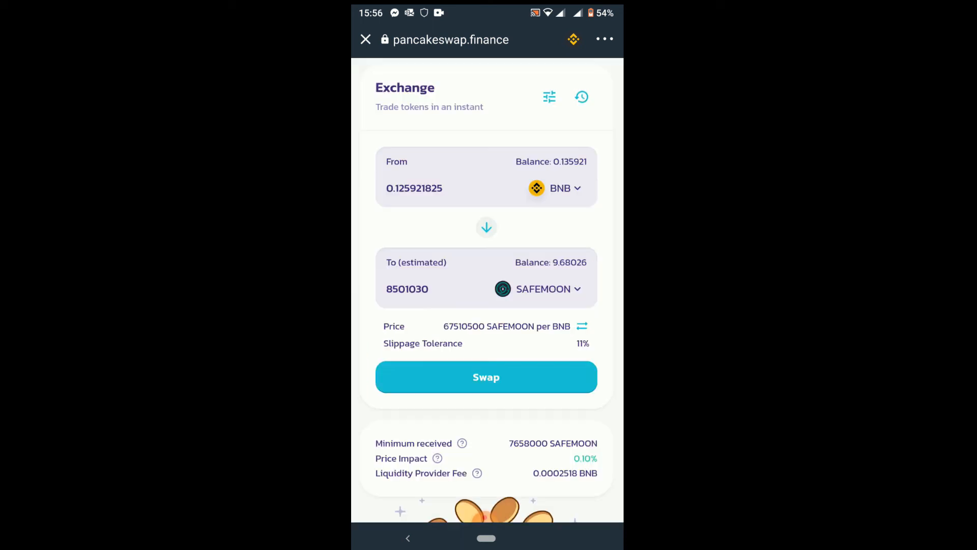
Confirm the swap at 11% slippage, dismiss the INSUFFICIENT_OUTPUT_AMOUNT error and bring up the confirmation again.
click(486, 377)
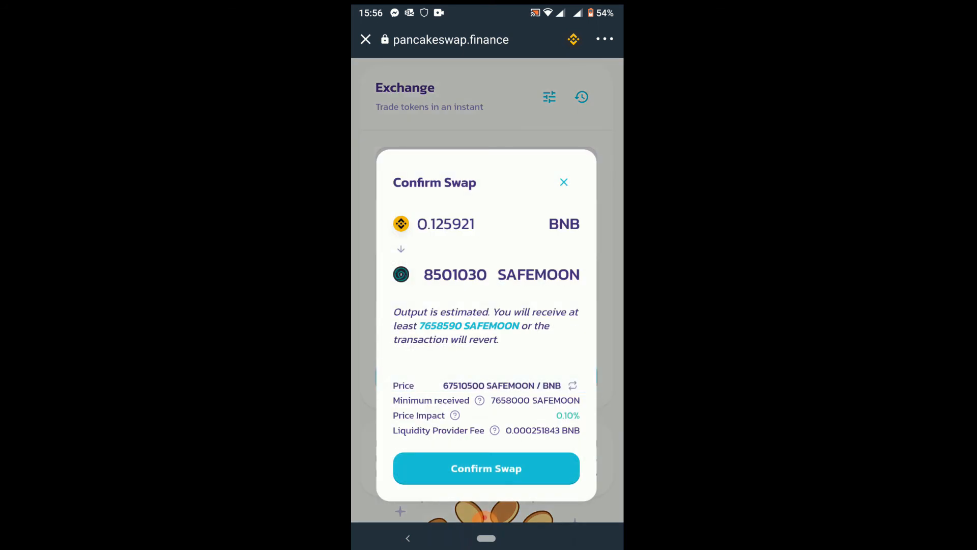
click(486, 468)
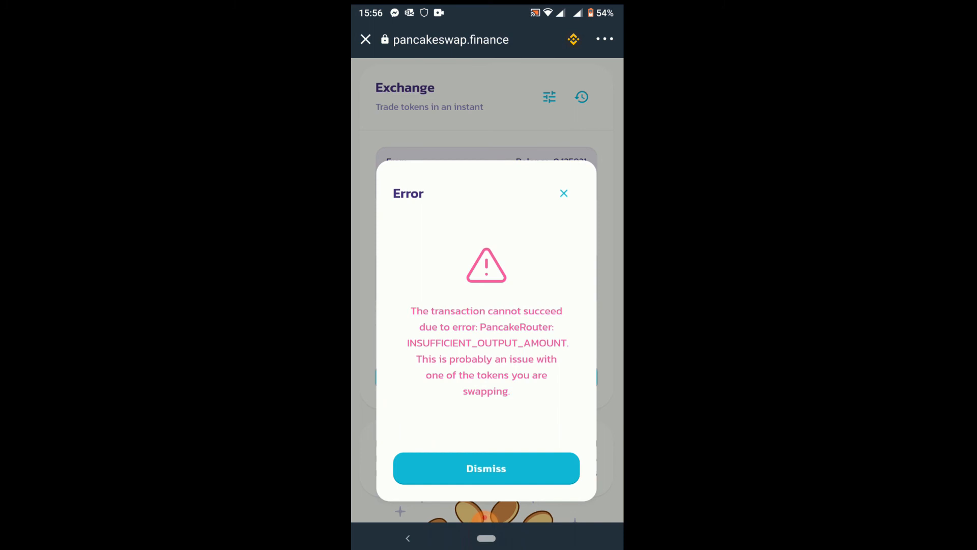
click(486, 468)
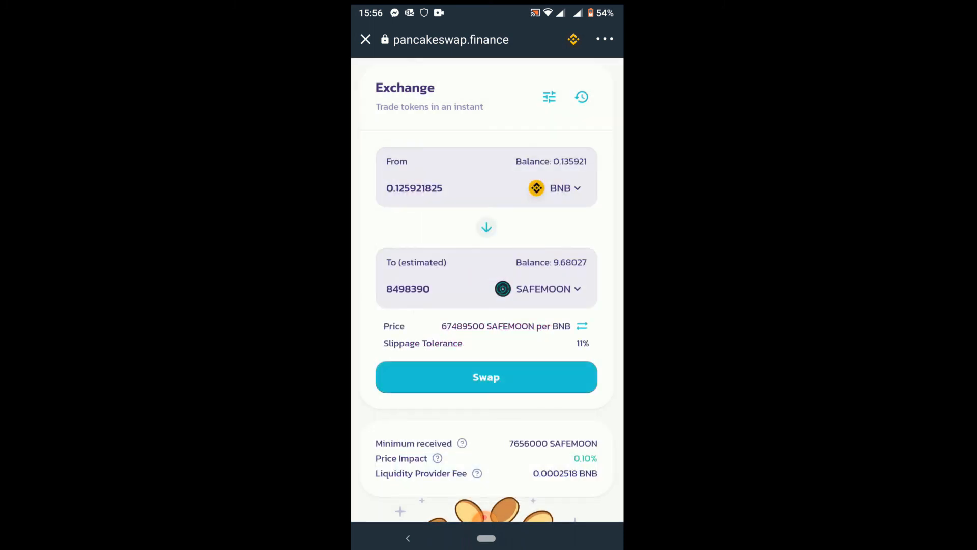
click(486, 376)
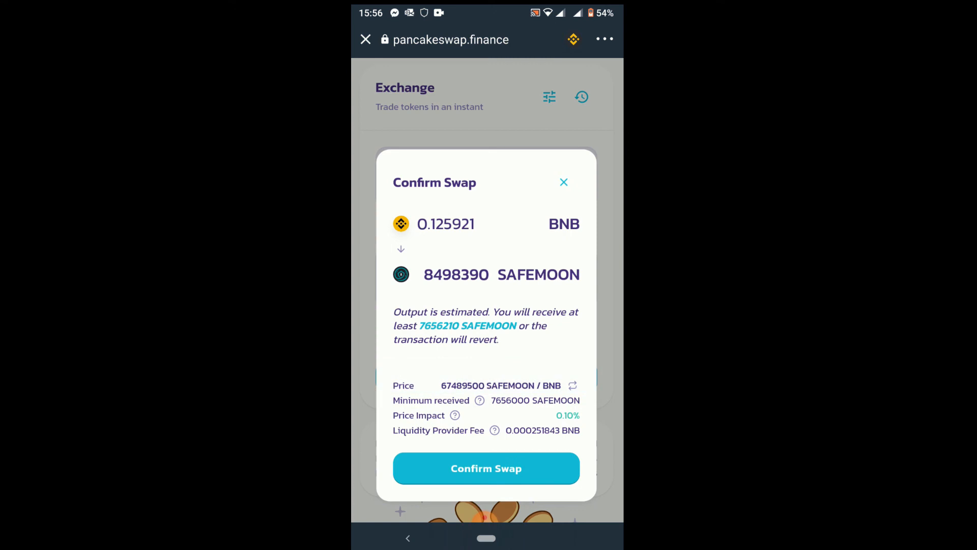
Change the custom slippage tolerance to 5% in the swap settings.
click(549, 96)
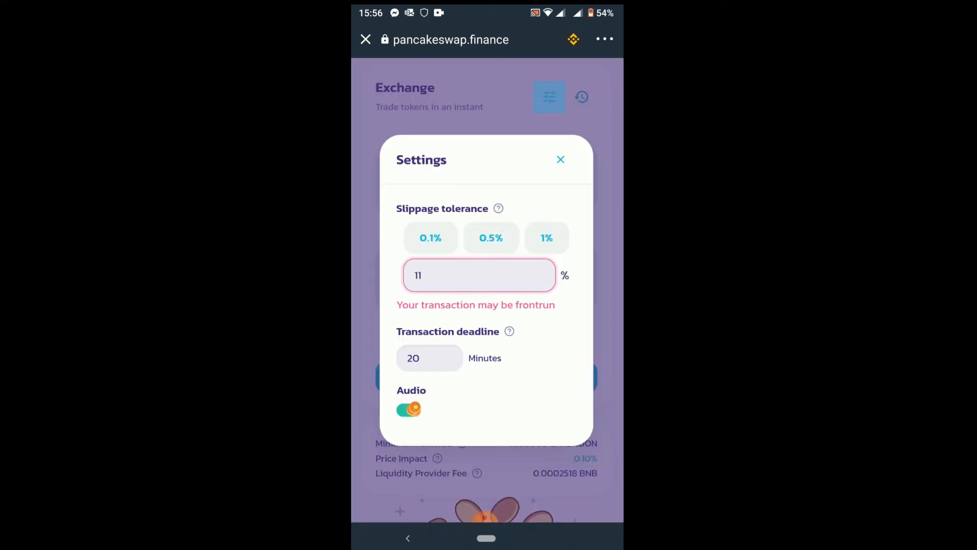
click(479, 275)
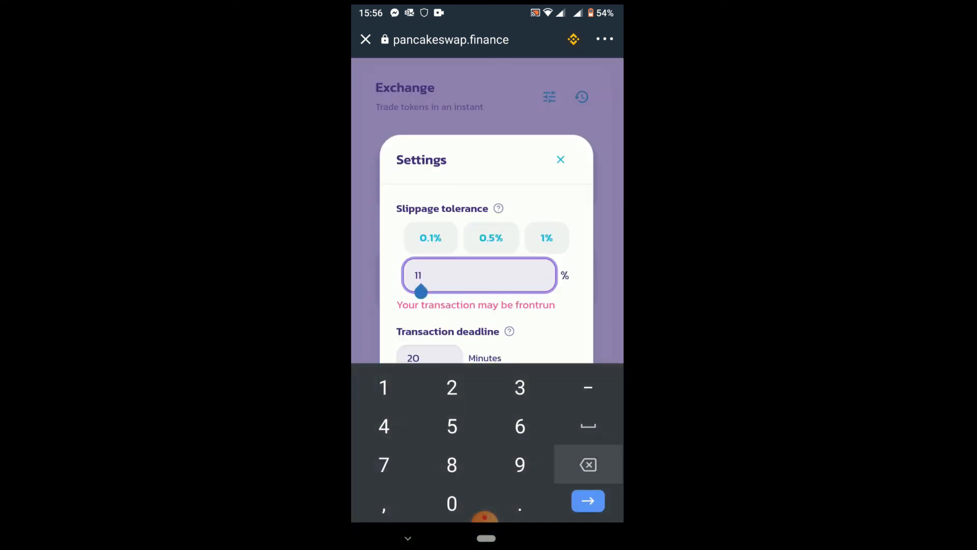
click(452, 425)
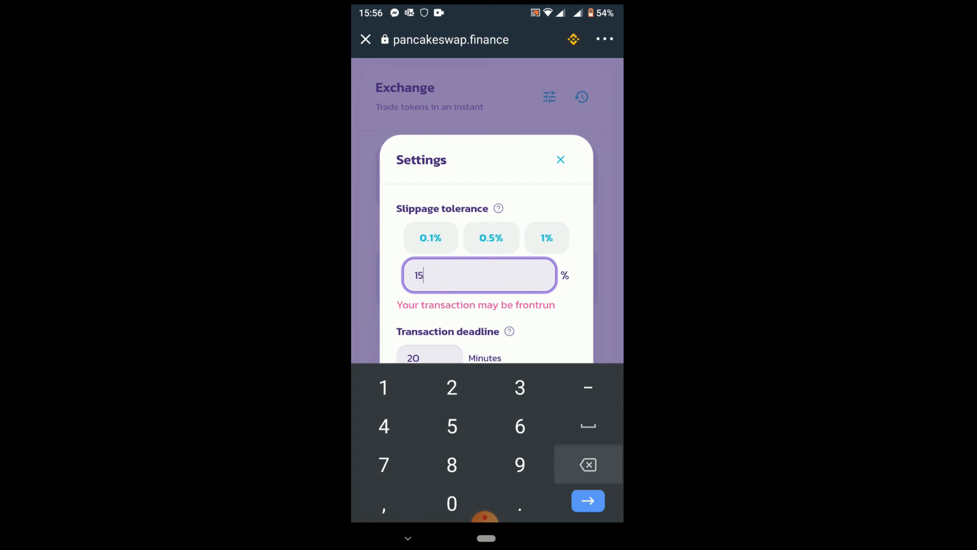
click(586, 464)
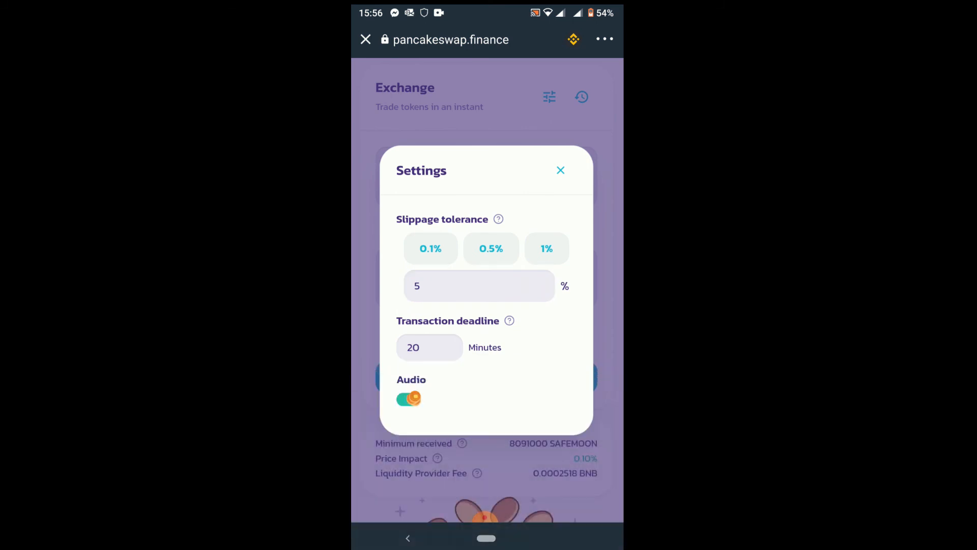
click(560, 170)
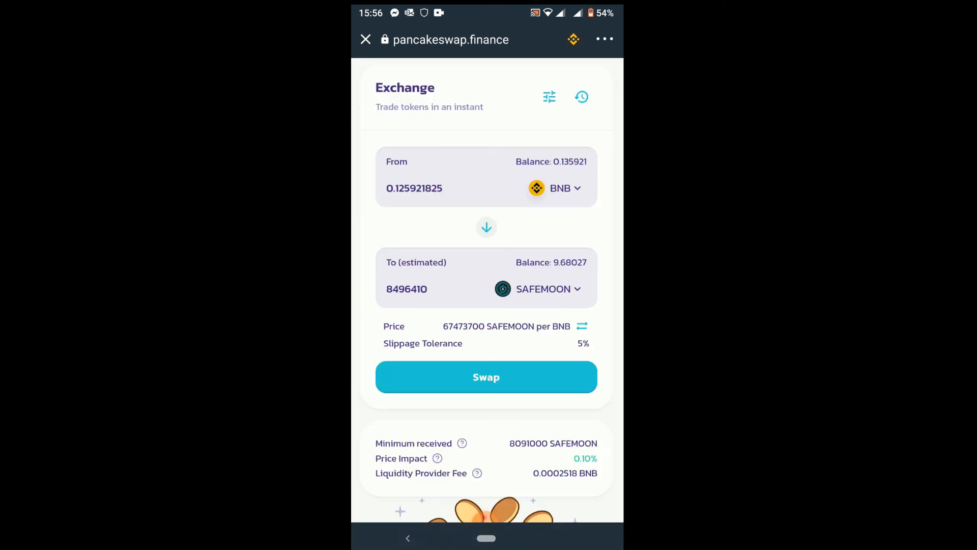
Confirm the swap at 5% slippage and dismiss the INSUFFICIENT_OUTPUT_AMOUNT error.
click(486, 376)
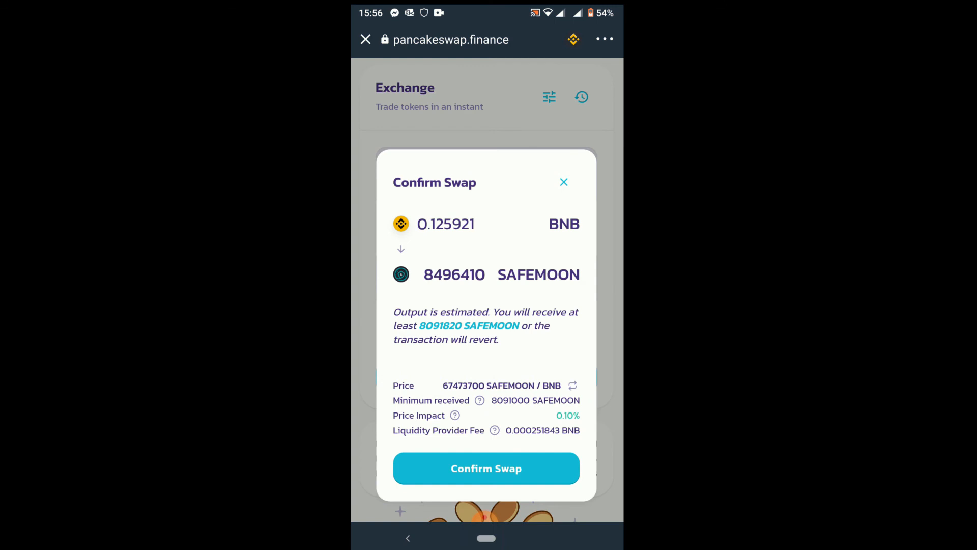
click(485, 468)
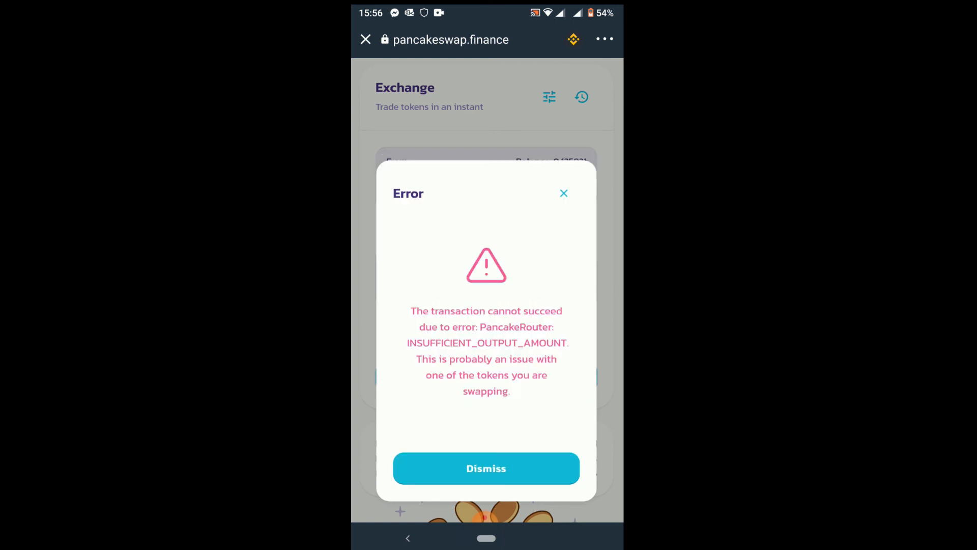
click(486, 468)
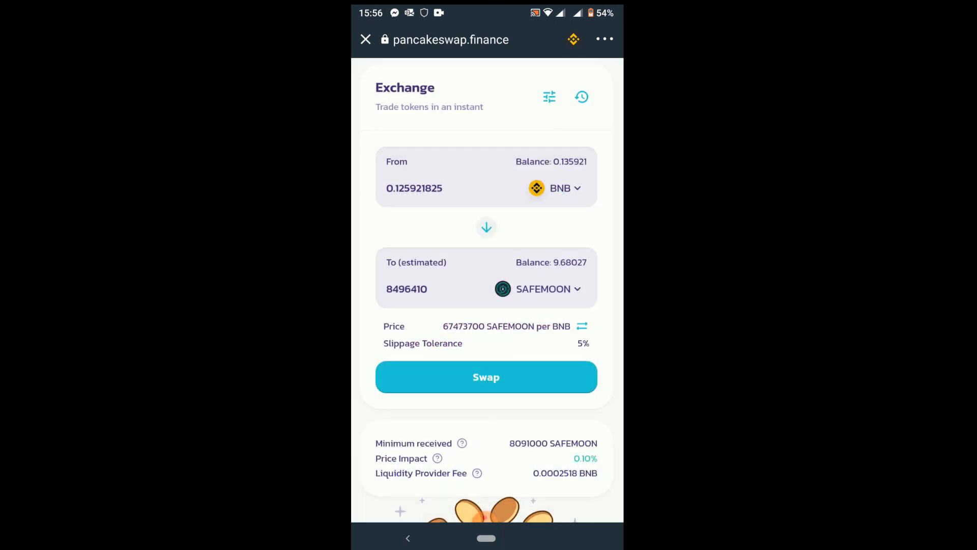
Replace the 5% slippage tolerance by entering 12, then erase it again for a new value.
click(550, 96)
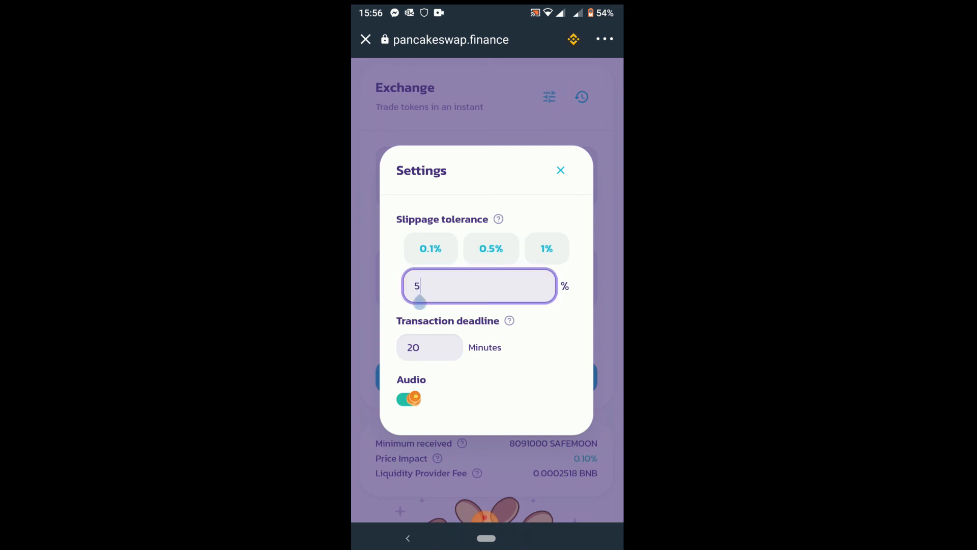
click(480, 285)
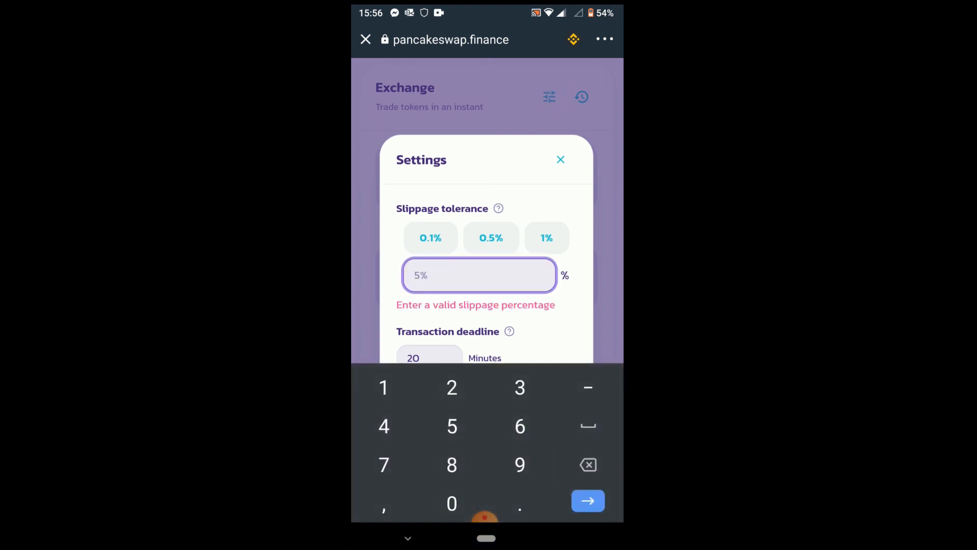
text(12)
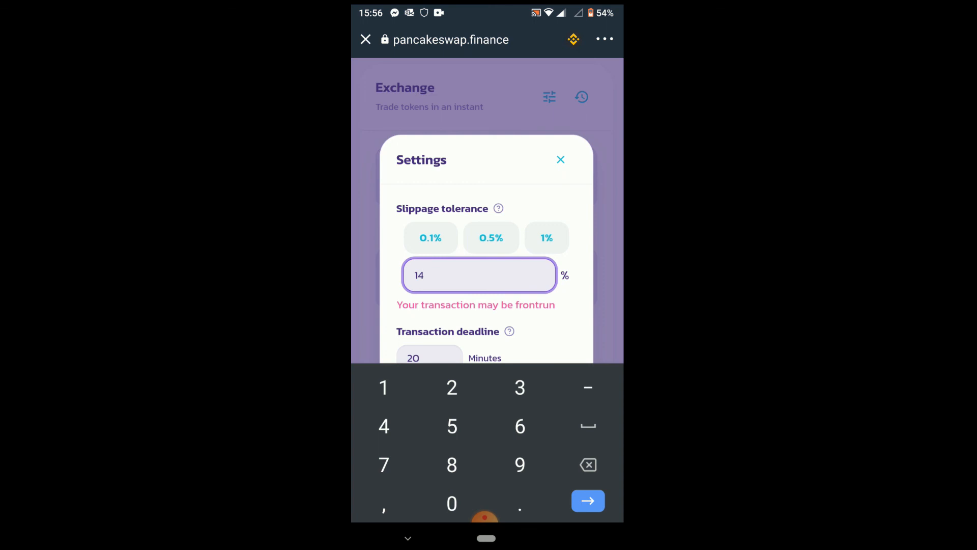
click(546, 238)
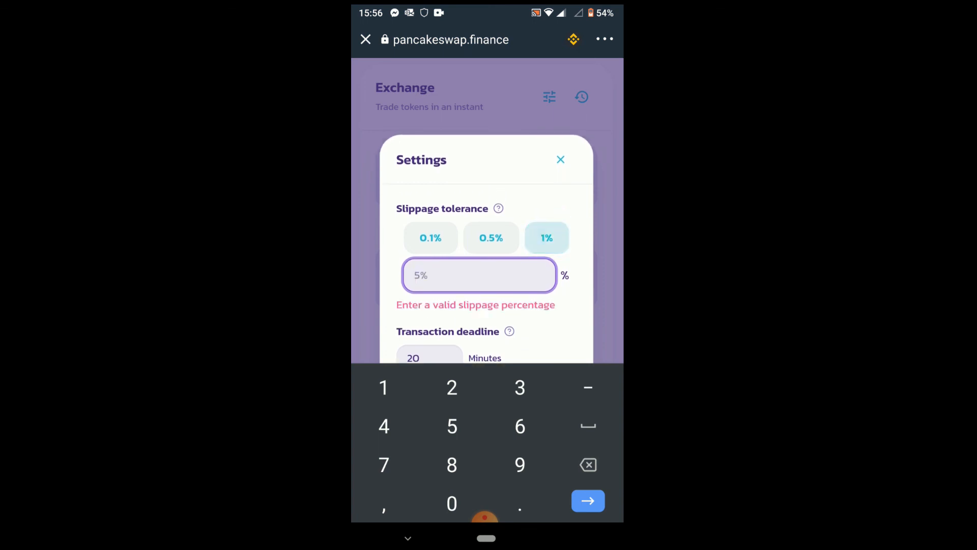